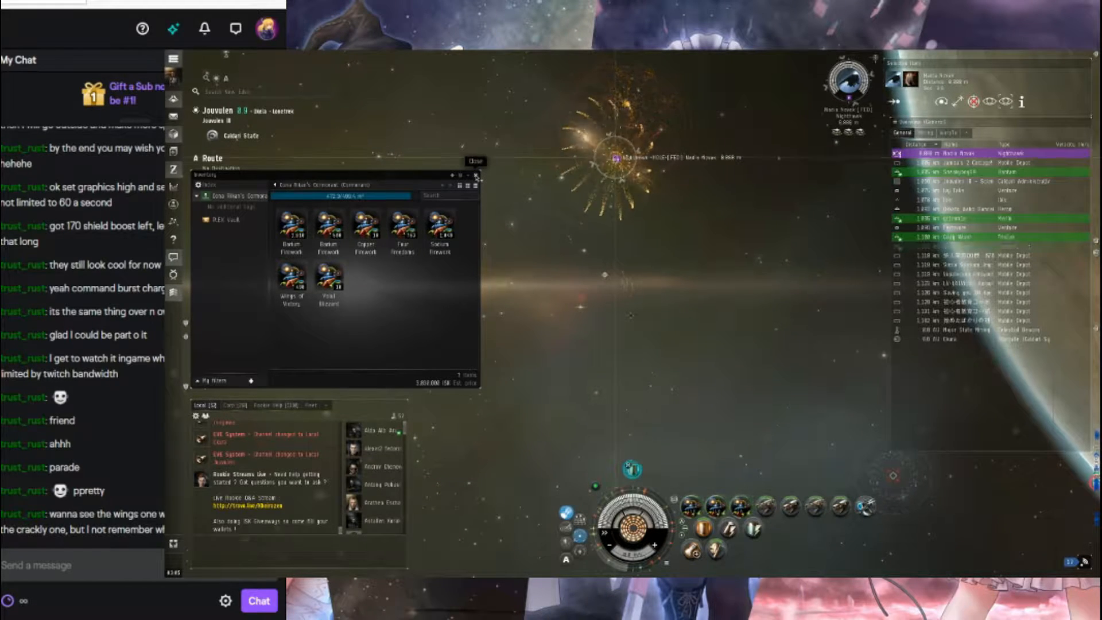
Close the ship's fireworks cargo window before firing the festival charges.
click(475, 162)
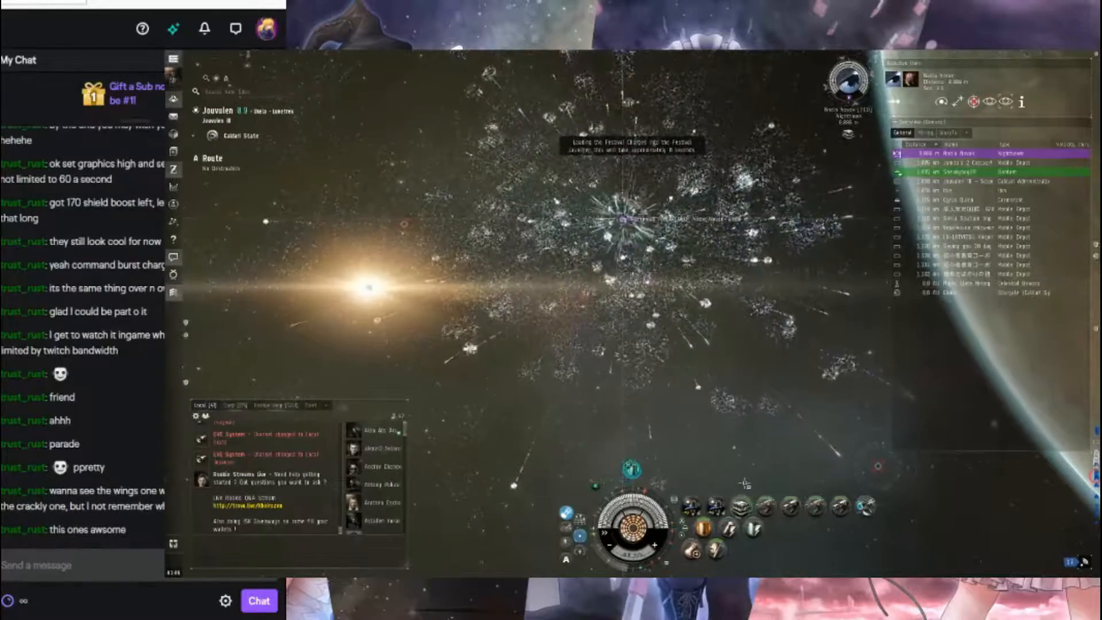
right_click(728, 528)
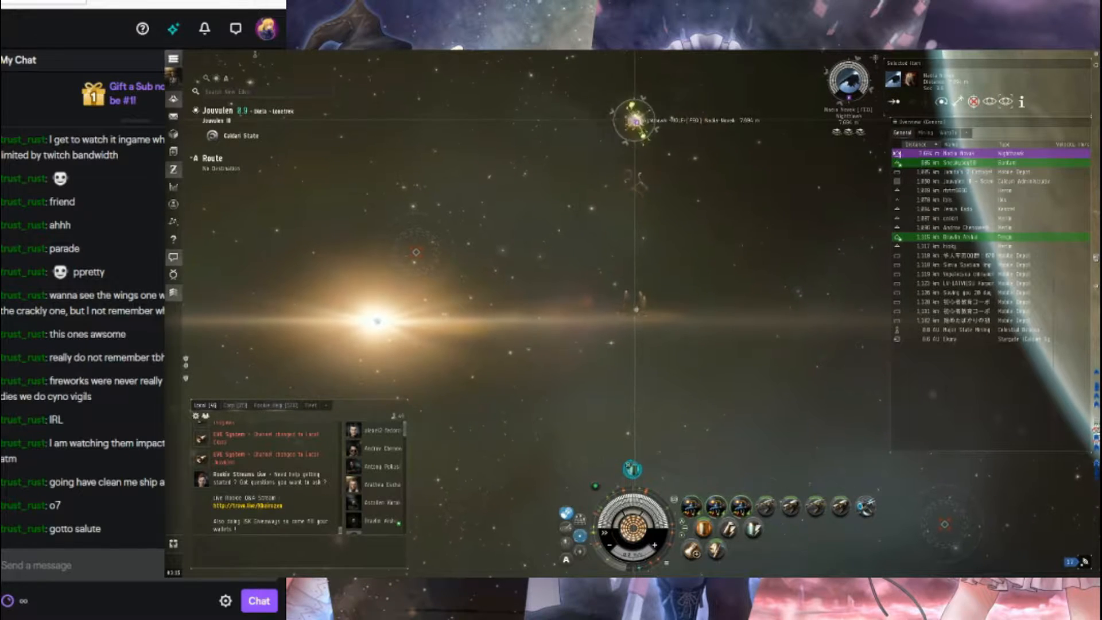
Begin loading festival charges from cargo into the Festival Launcher module.
click(71, 564)
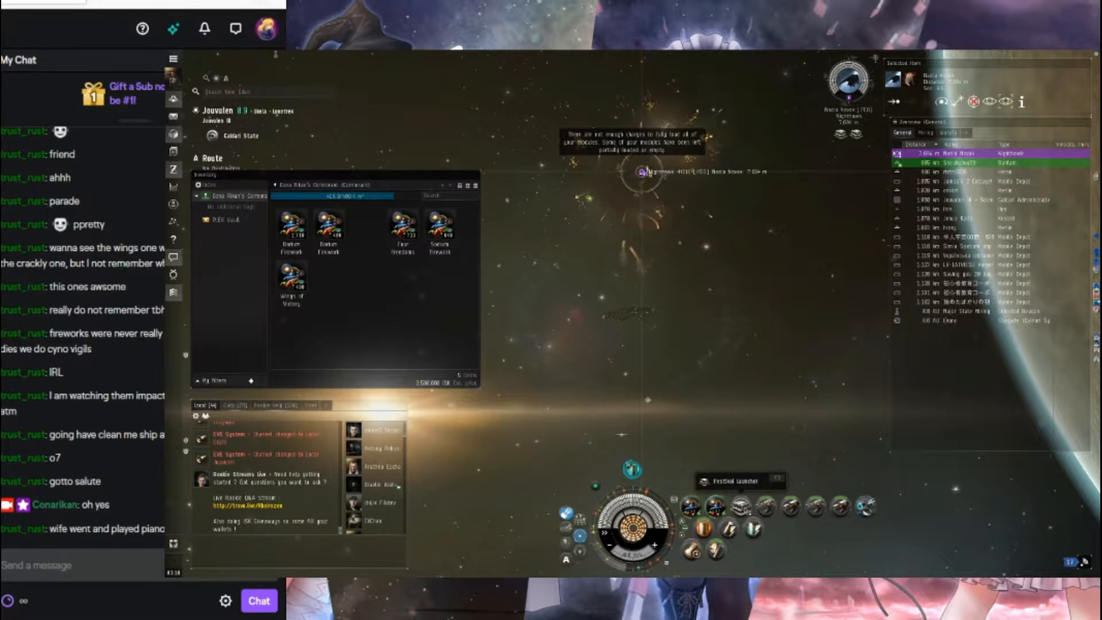
Bring up the target's actions to fire the next festival firework.
right_click(735, 509)
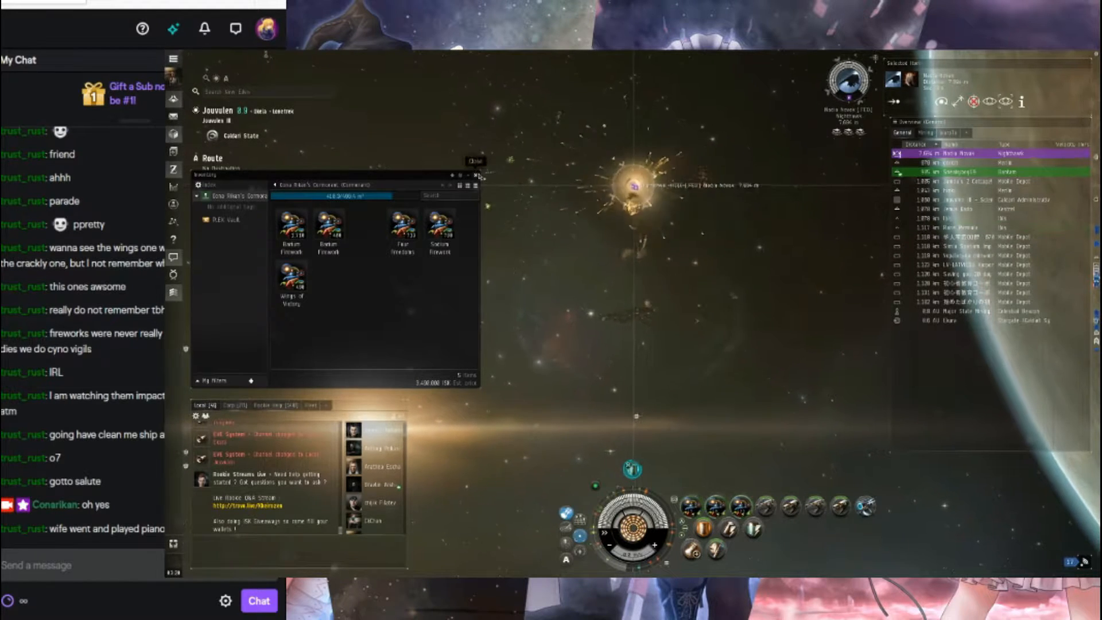
Buy one Festival Launcher for 1,340 ISK, then start another purchase from a seller.
click(475, 176)
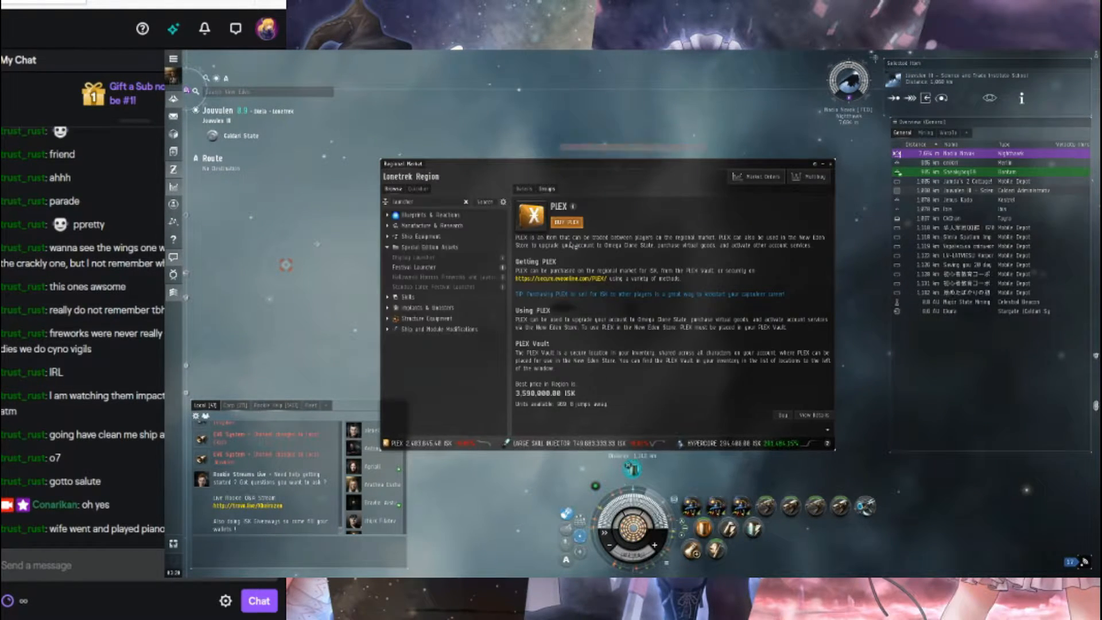
click(419, 266)
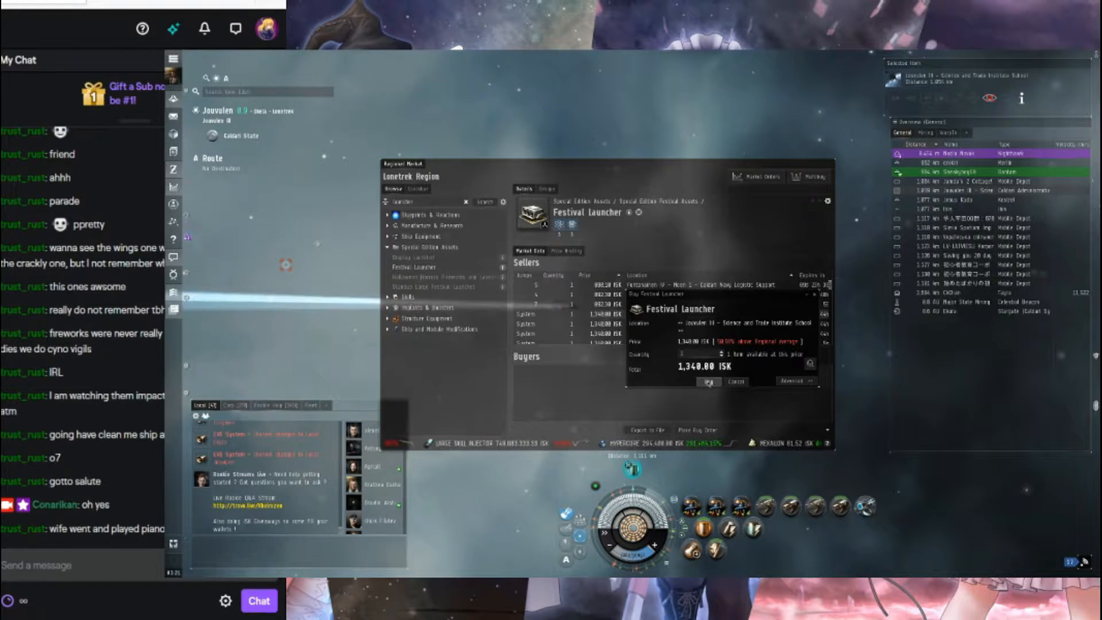
click(710, 382)
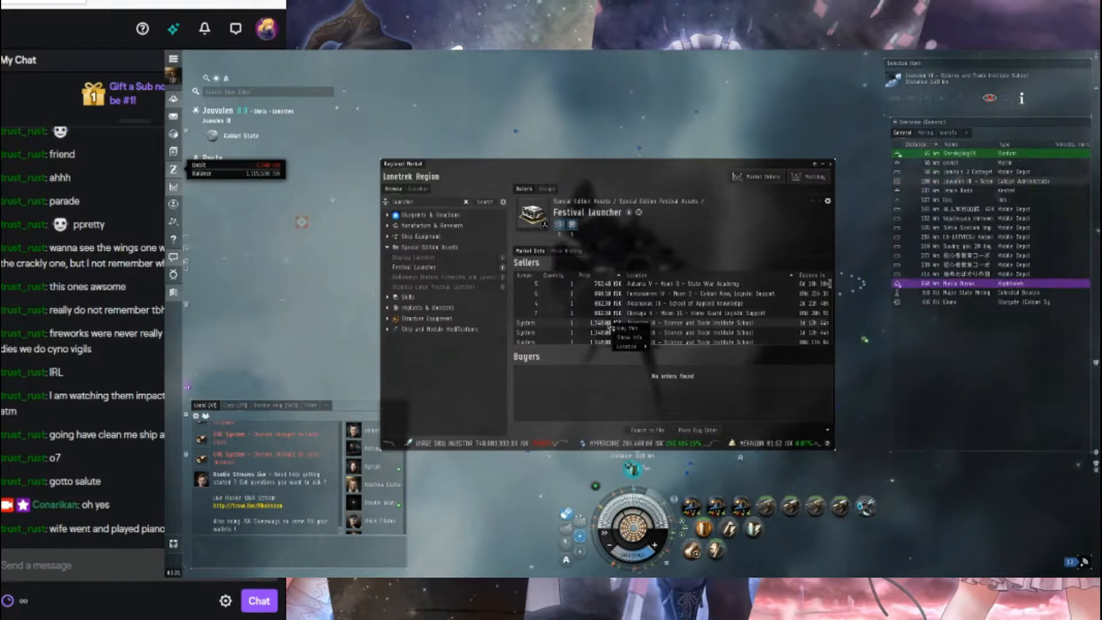
click(624, 326)
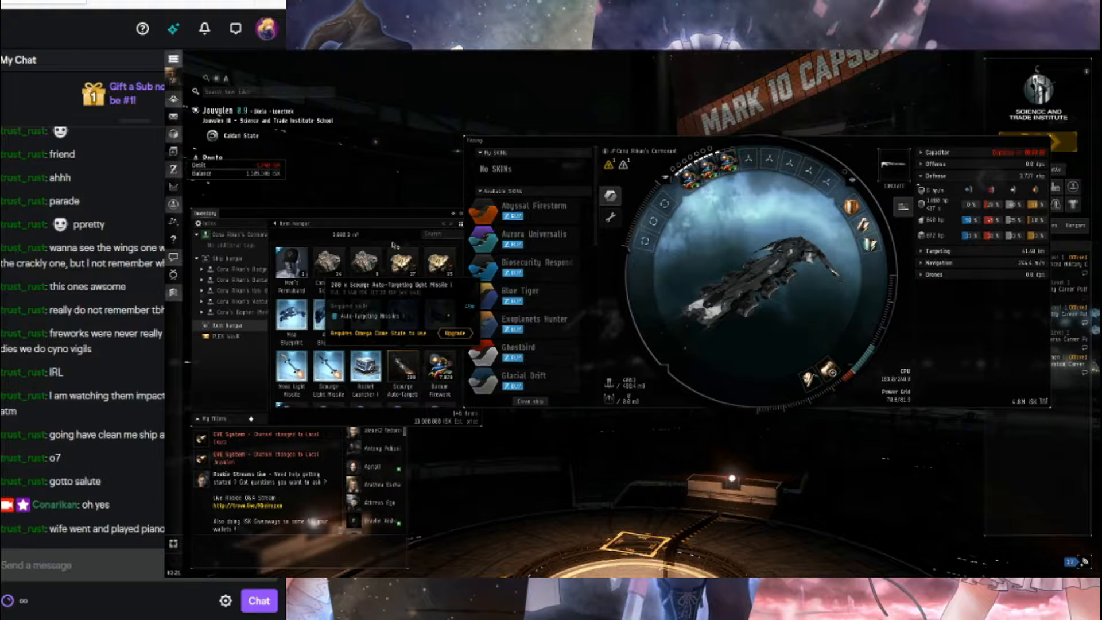
Accept the default quantity to move the five firework stacks into cargo.
scroll(down, 3)
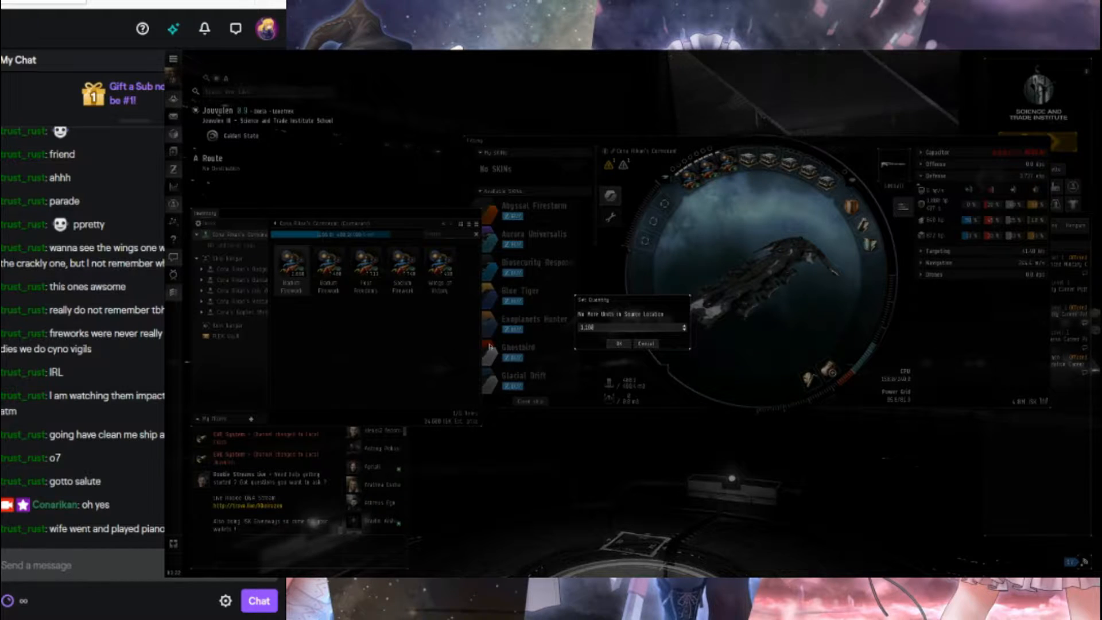
click(643, 345)
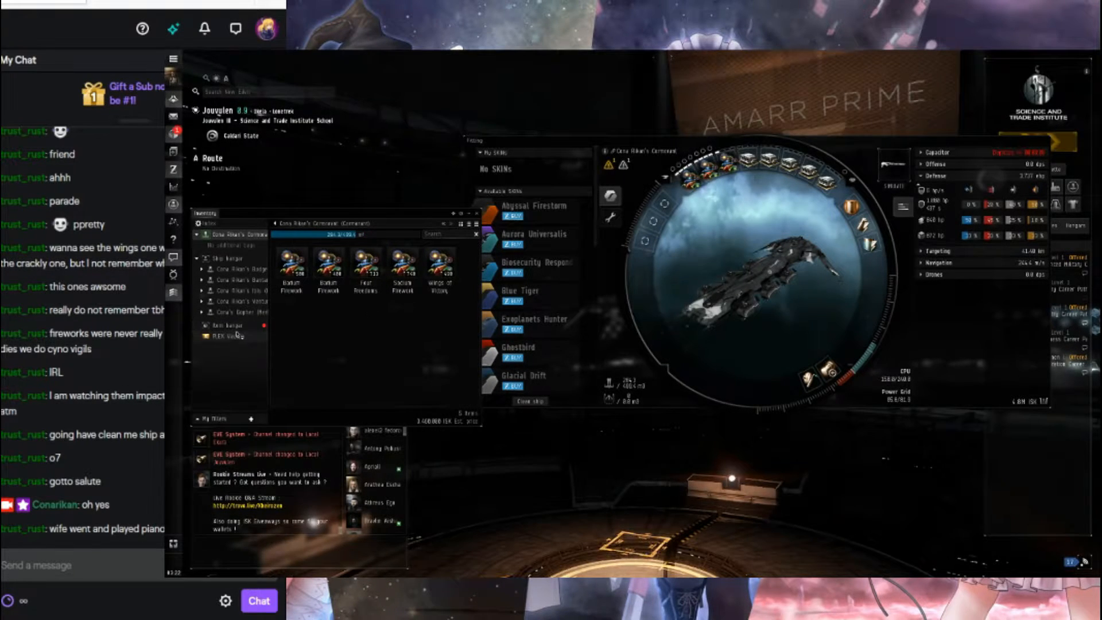
click(225, 325)
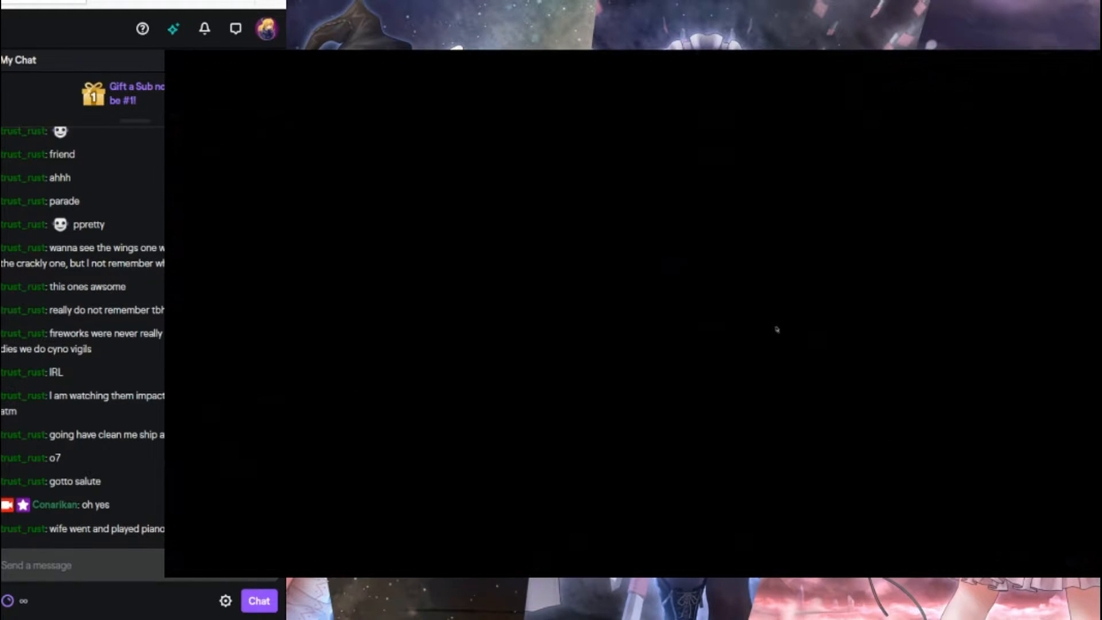
mouse_move(763, 319)
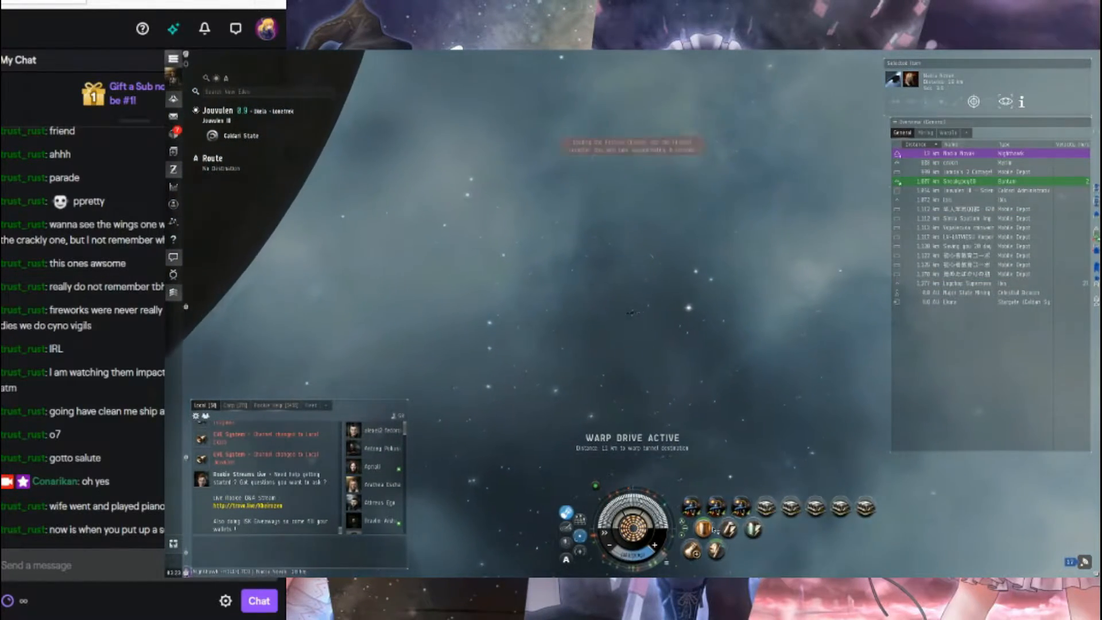
Bring up the Festival Launcher's options to load Festival Charges after arriving.
right_click(755, 513)
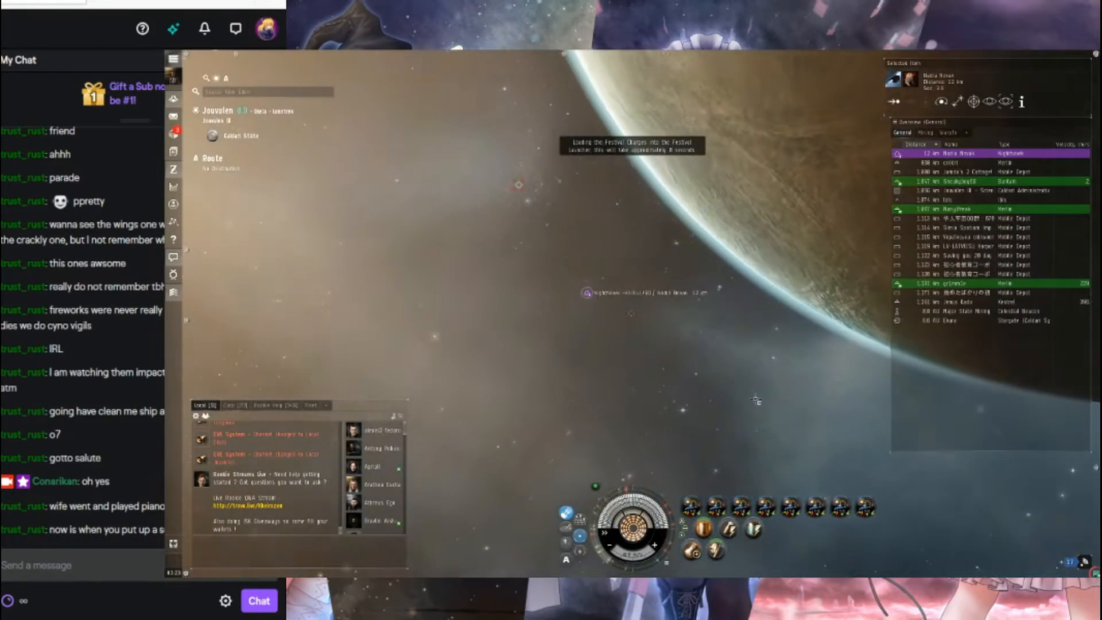
right_click(945, 153)
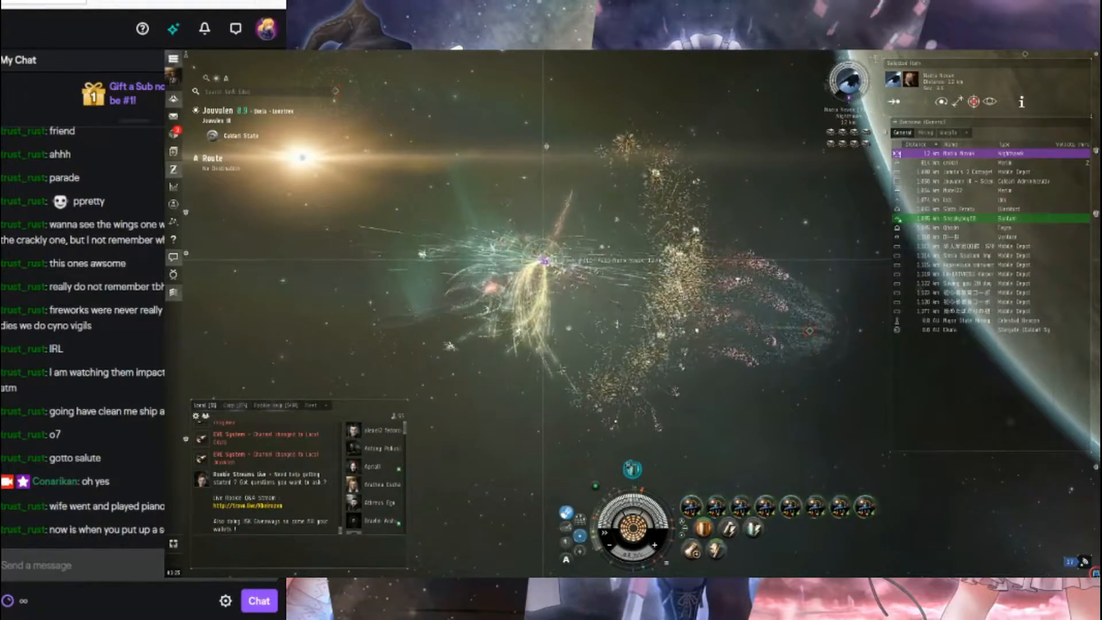
mouse_move(682, 295)
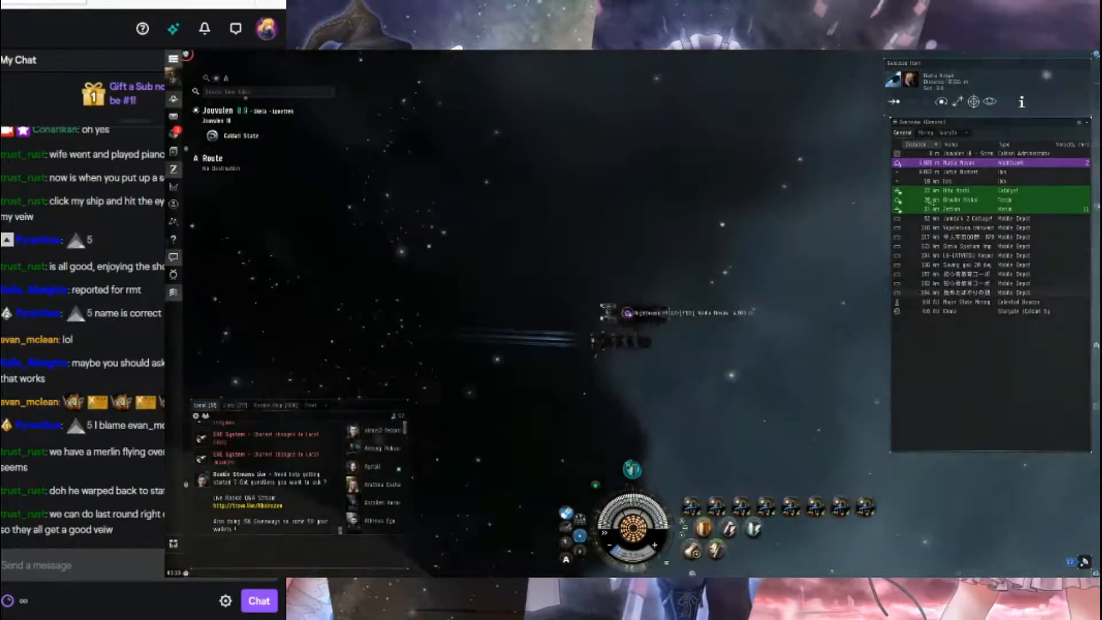
Bring up the other pilot's battleship actions to approach it.
right_click(949, 163)
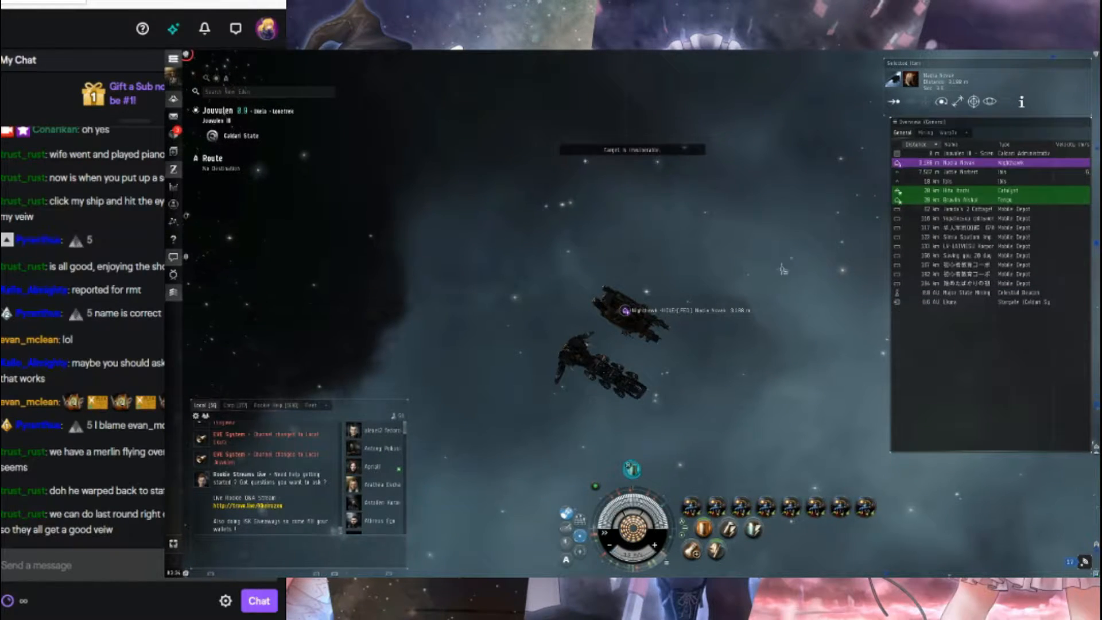
right_click(949, 162)
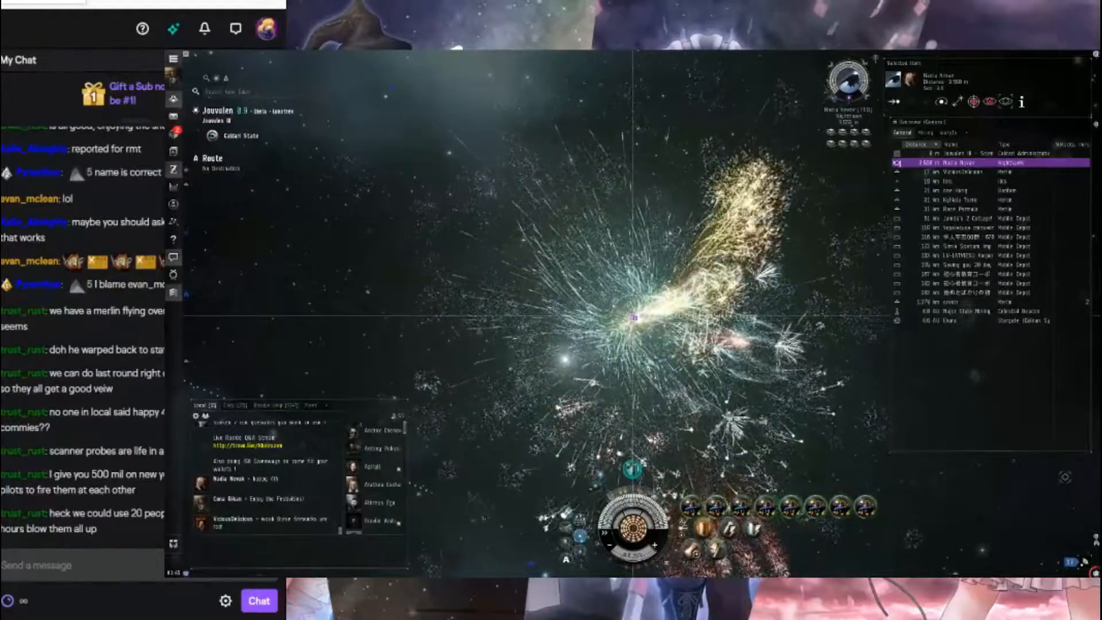
click(983, 218)
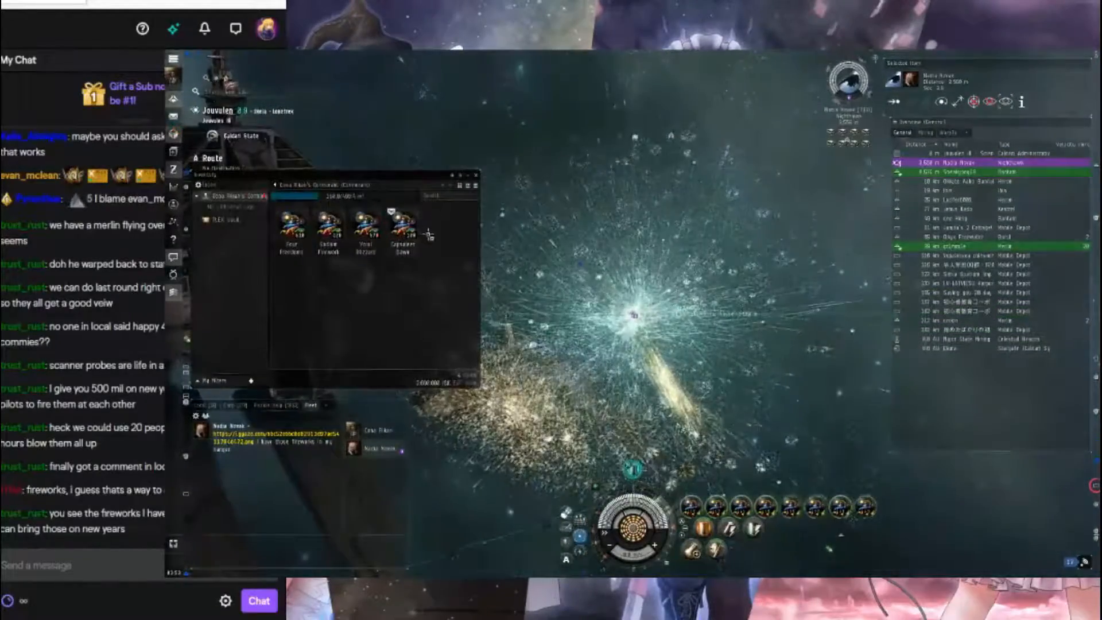
Launch a firework stack from the opened container beside the station.
click(401, 232)
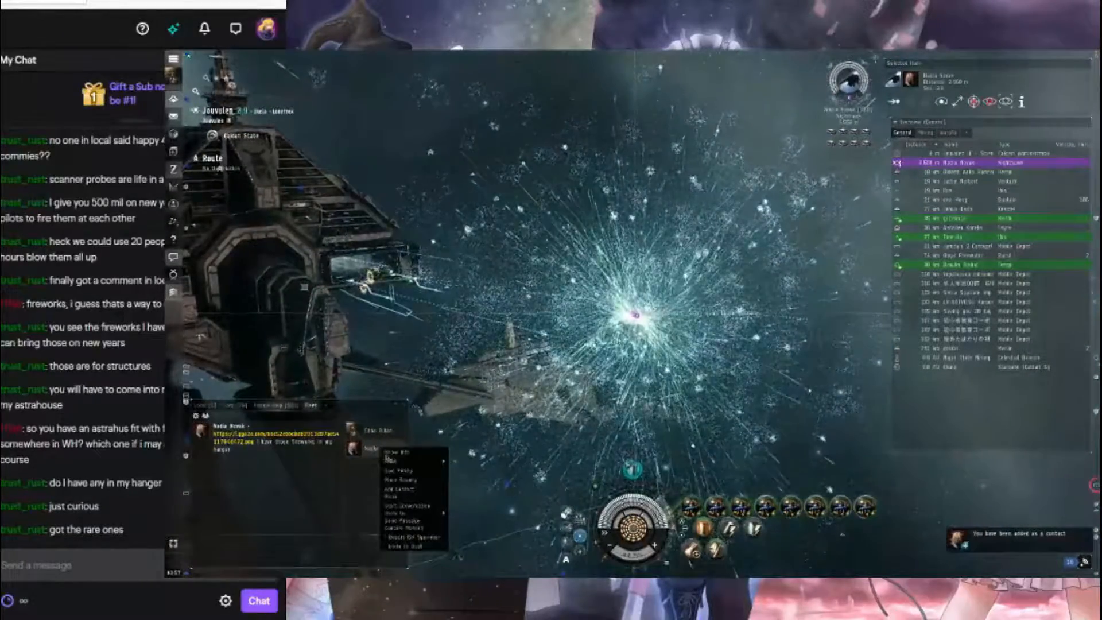
Select a pilot posting in the chat channel to see their actions.
click(401, 490)
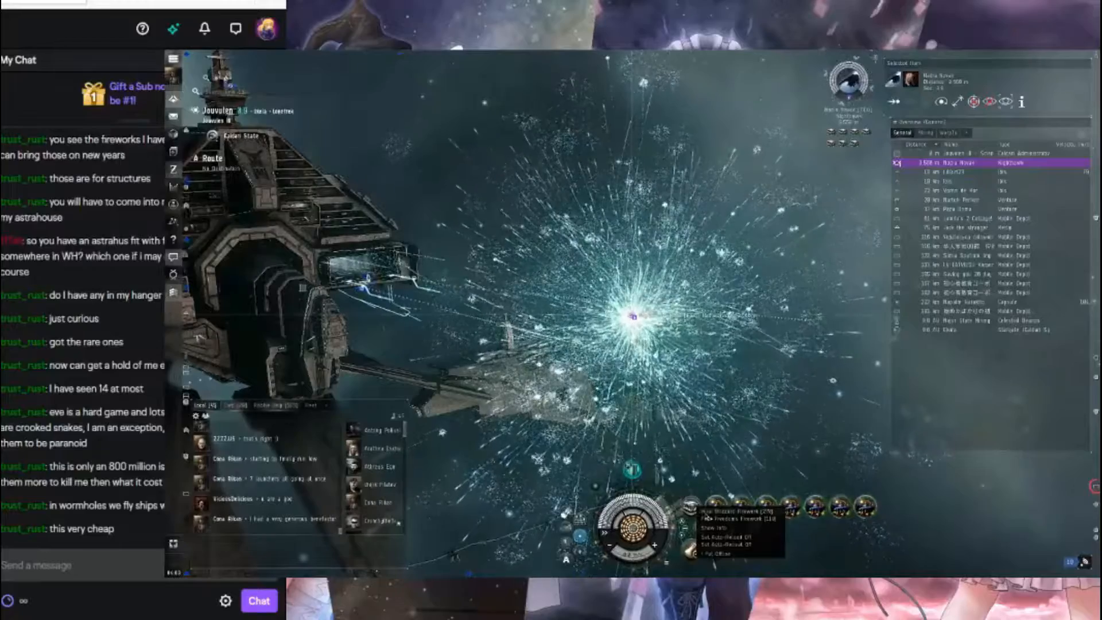
Pick the Festival Firework charge for the launcher and fire another burst.
click(716, 520)
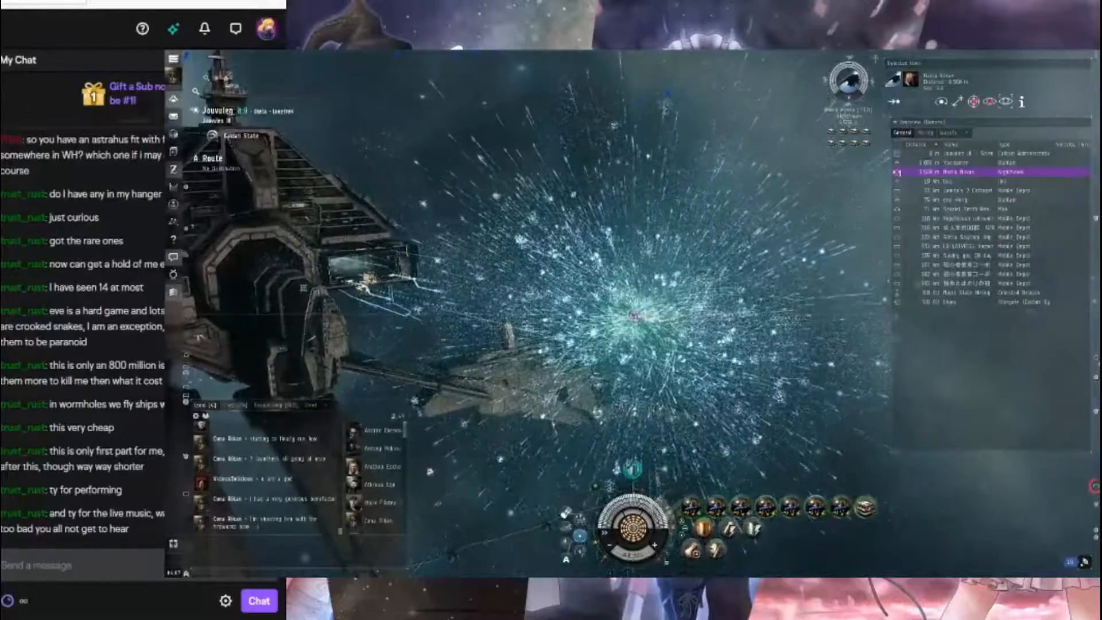
mouse_move(870, 508)
text(I hope m)
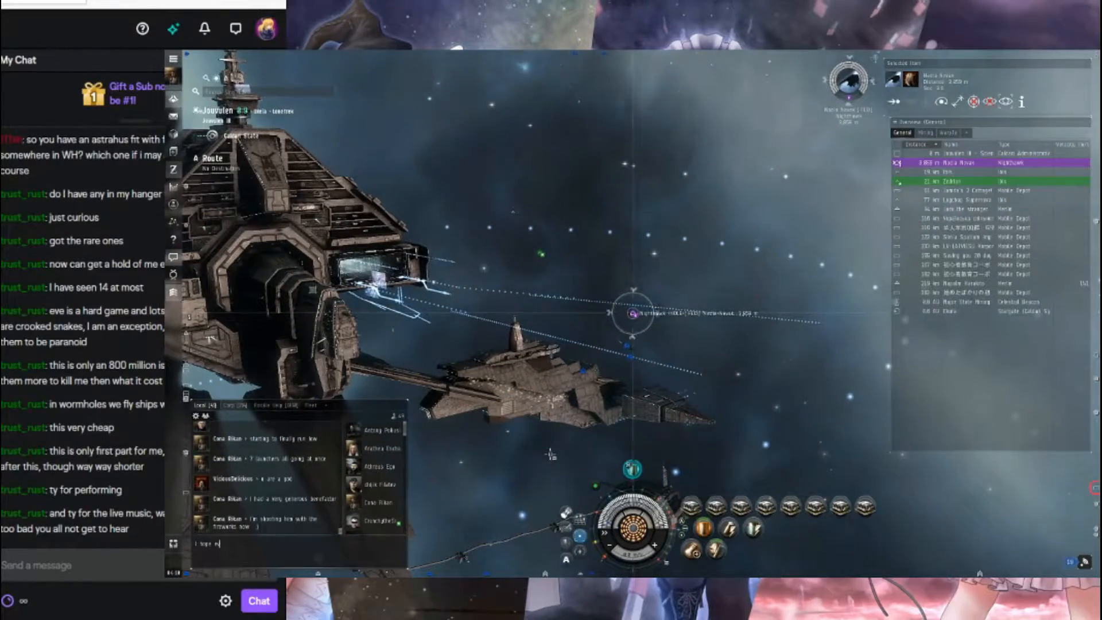
Type 'everyone enjoy' into the Local chat message draft.
text(everyone enjoy)
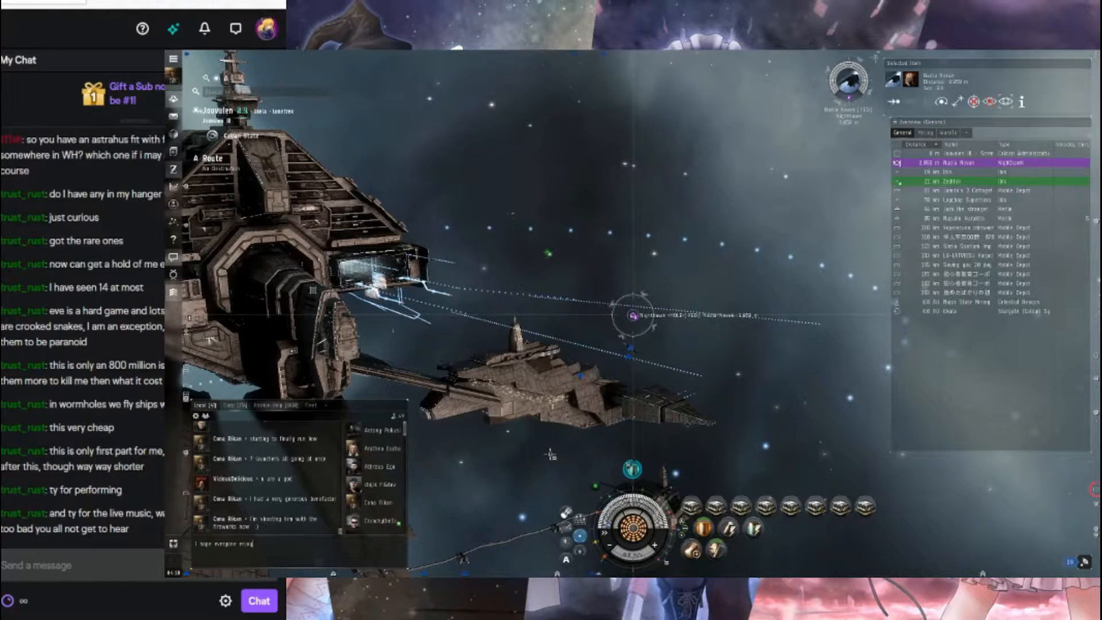